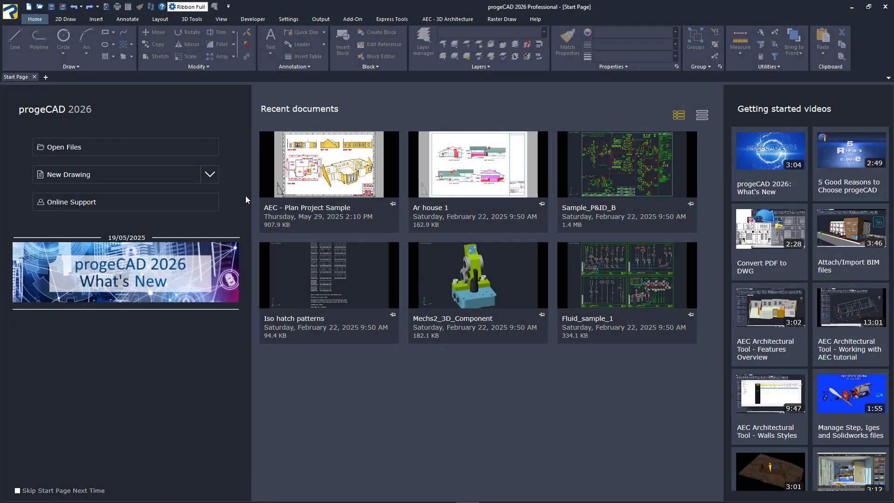
{"action": "mouse_move", "coordinate": [317, 179]}
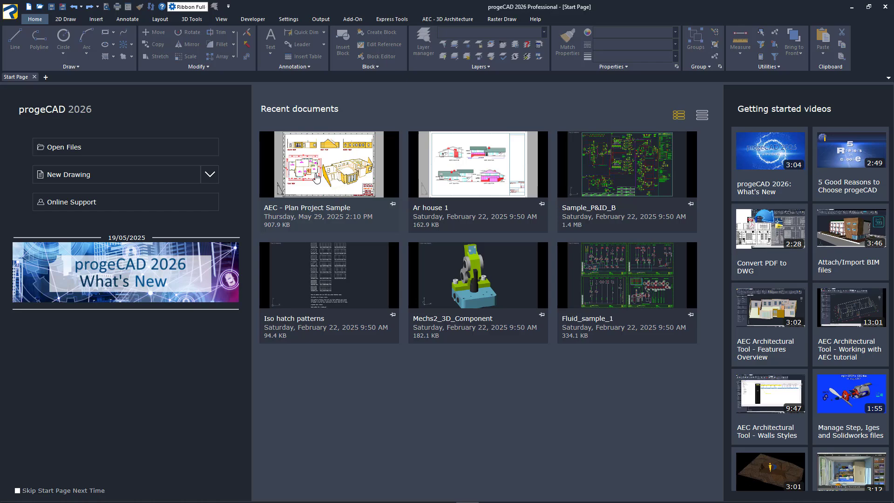
Open the AEC - Plan Project Sample drawing from the Start Page recent documents.
{"action": "double_click", "coordinate": [329, 164]}
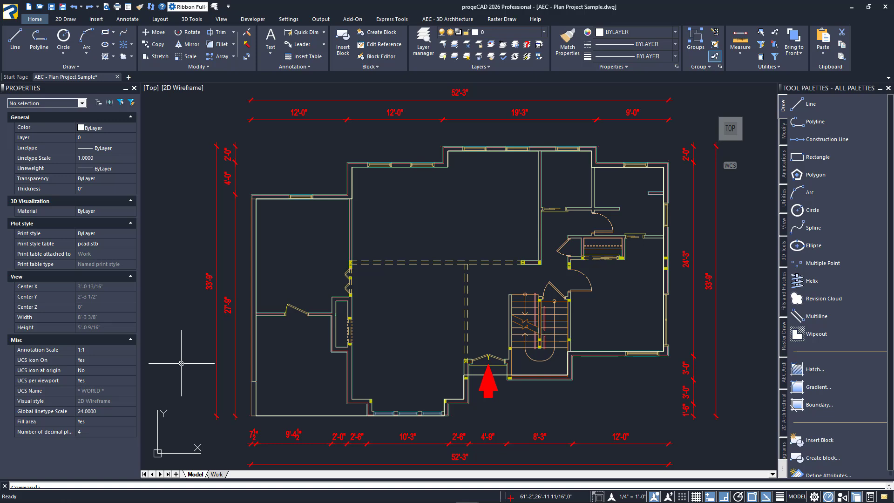
{"action": "mouse_move", "coordinate": [207, 443]}
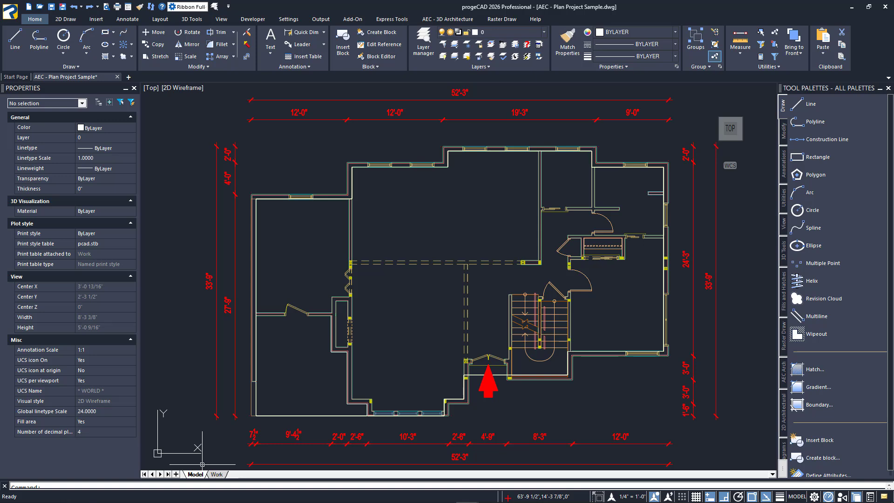
{"action": "mouse_move", "coordinate": [214, 443]}
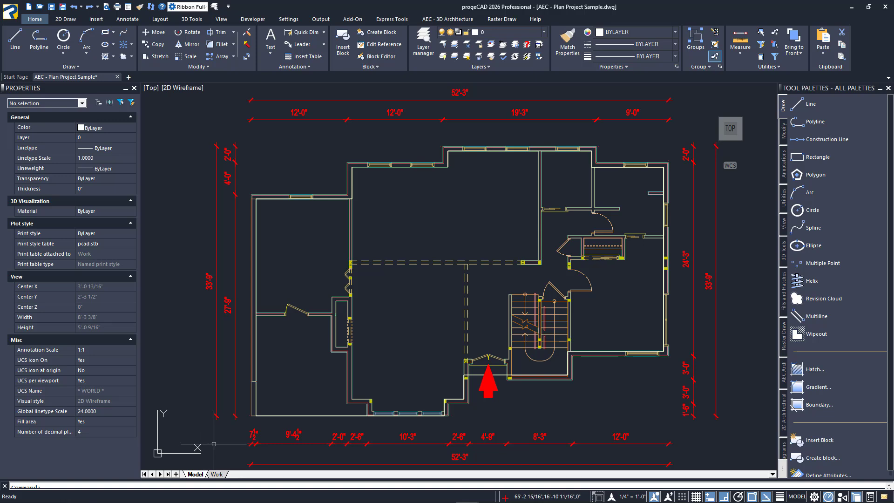
{"action": "mouse_move", "coordinate": [215, 451]}
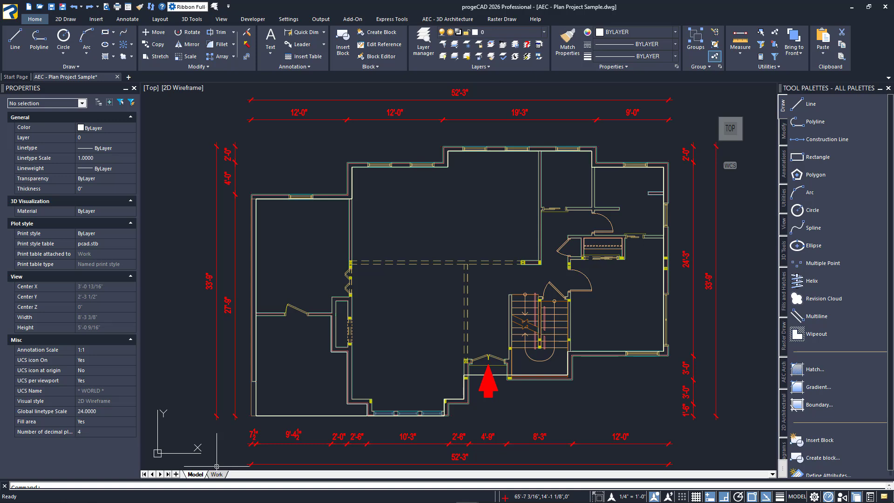
{"action": "right_click", "coordinate": [217, 475]}
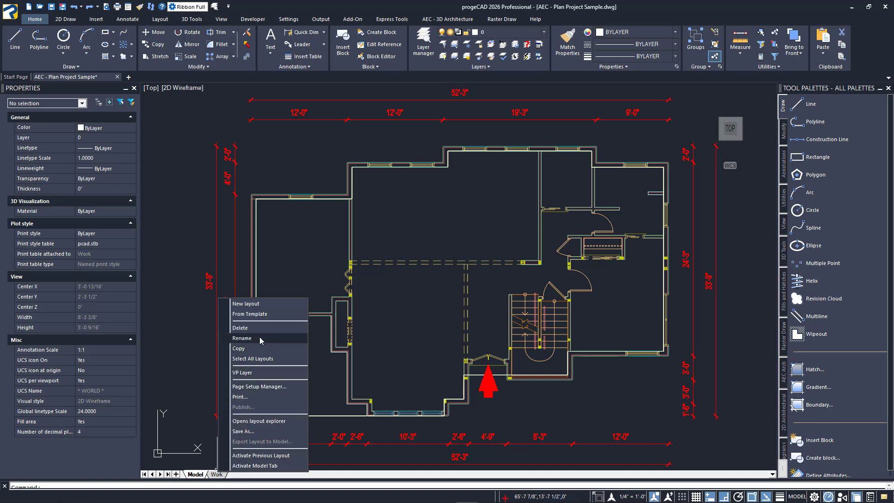
{"action": "mouse_move", "coordinate": [262, 333]}
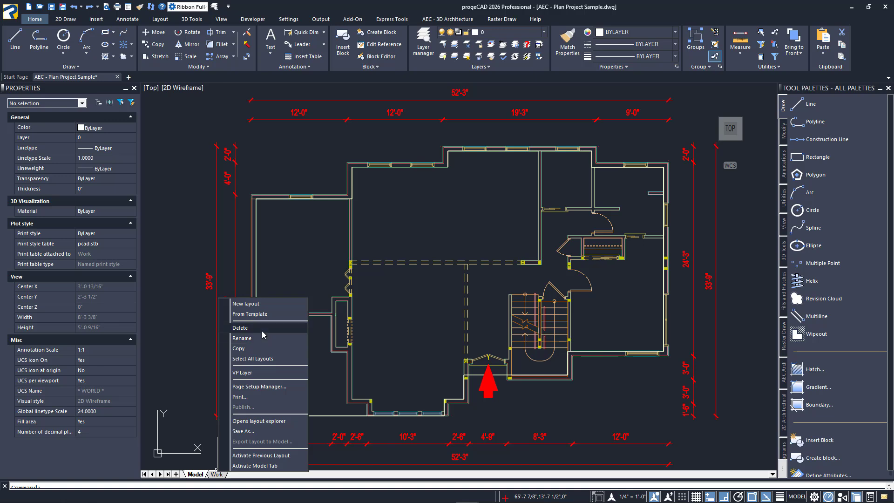
{"action": "mouse_move", "coordinate": [267, 312]}
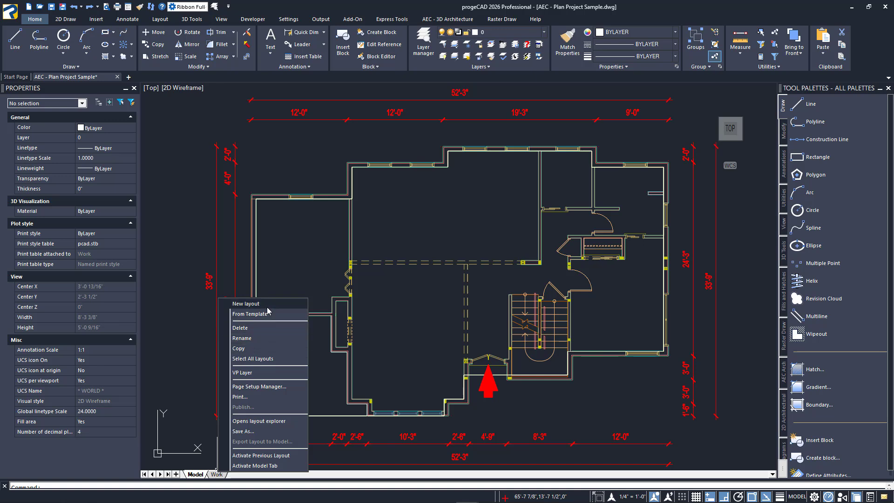
{"action": "left_click", "coordinate": [268, 308]}
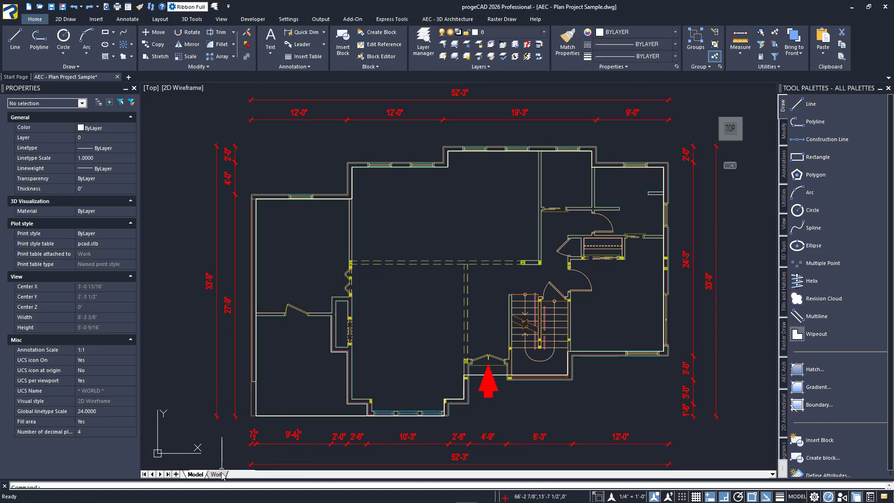
Activate the Work layout sheet showing the elevations, plan view and 3D view.
{"action": "left_click", "coordinate": [217, 474]}
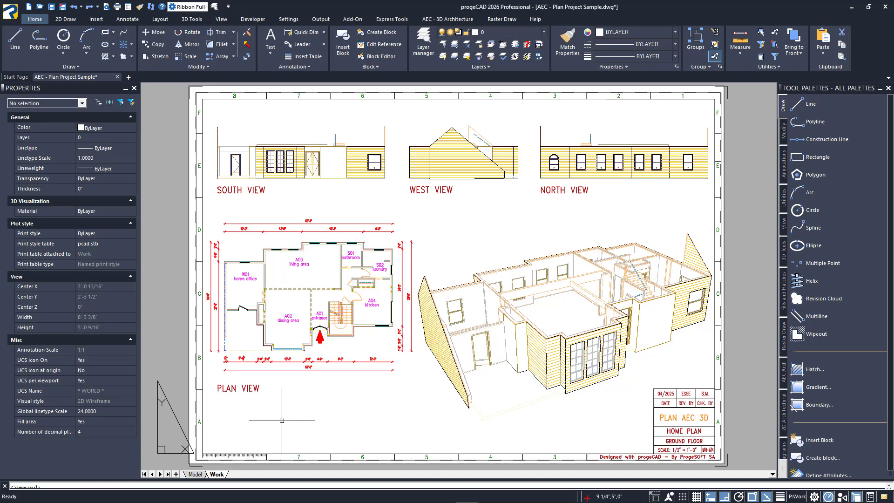
{"action": "mouse_move", "coordinate": [308, 393]}
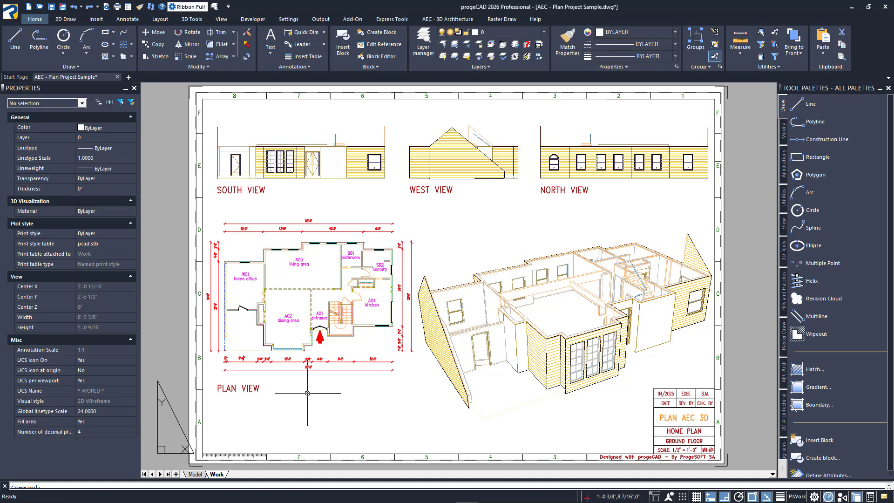
{"action": "mouse_move", "coordinate": [456, 233]}
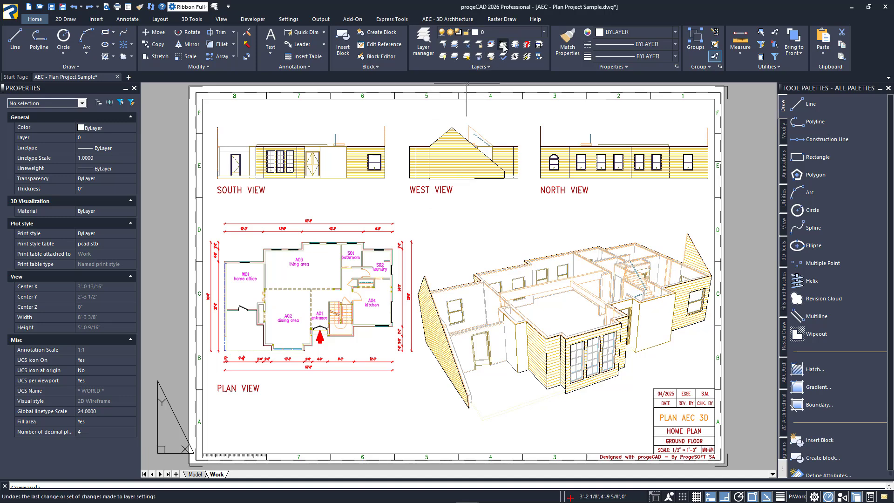
Make Defpoints the current layer from the Home ribbon layer list.
{"action": "left_click", "coordinate": [542, 32]}
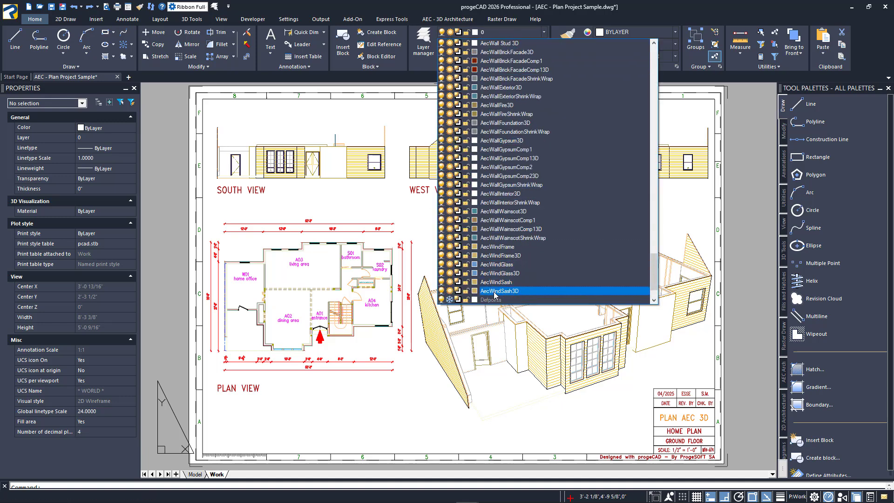
{"action": "left_click", "coordinate": [499, 291]}
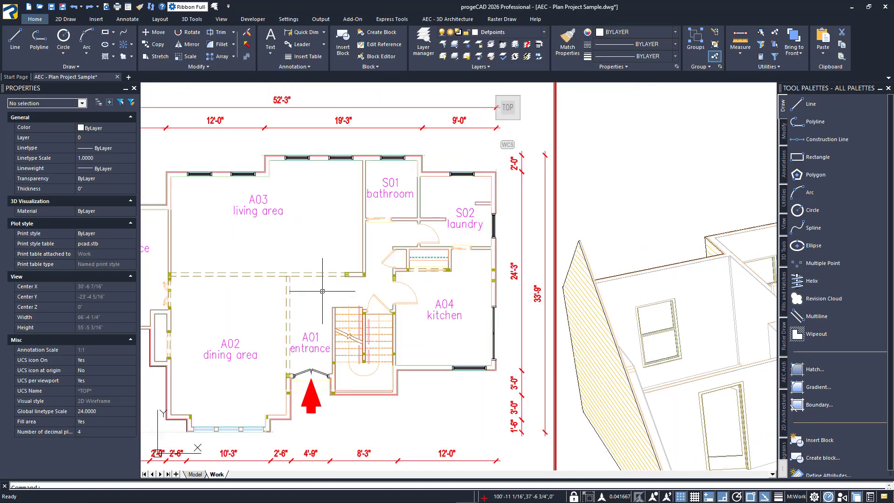
Zoom out inside the plan view viewport so the whole floor plan is visible.
{"action": "scroll", "scroll_direction": "down", "scroll_amount": 3}
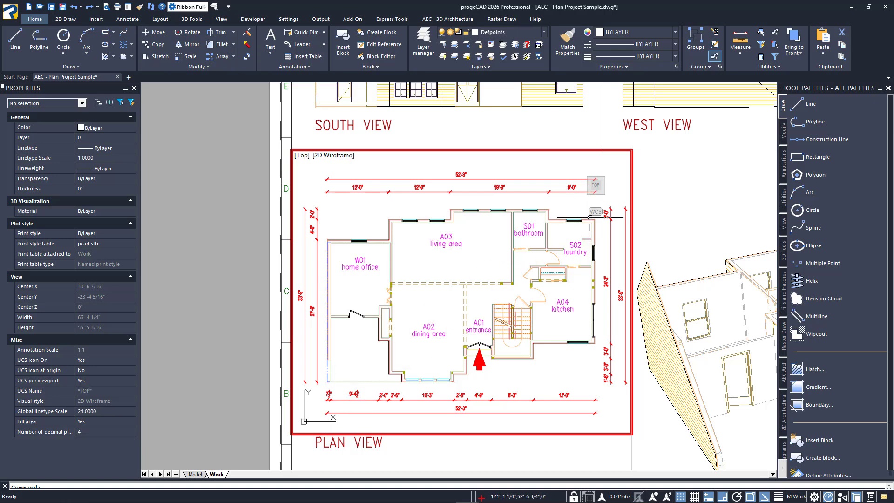
{"action": "mouse_move", "coordinate": [535, 290]}
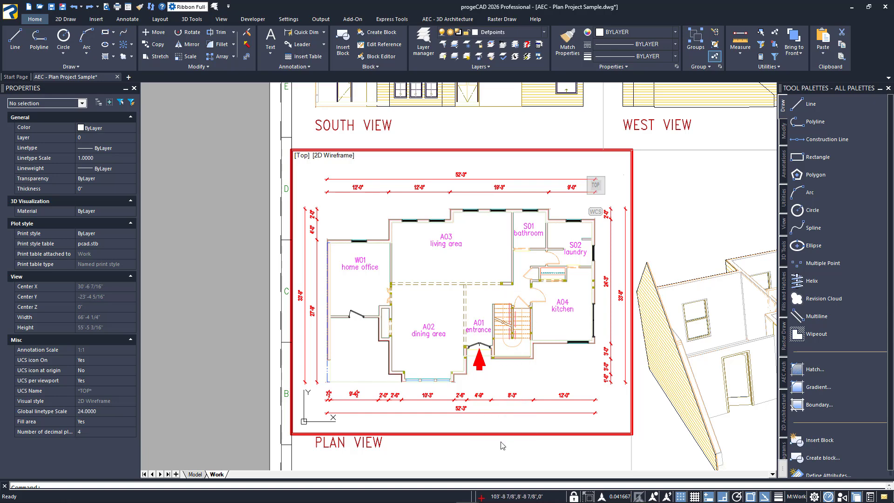
{"action": "mouse_move", "coordinate": [500, 453]}
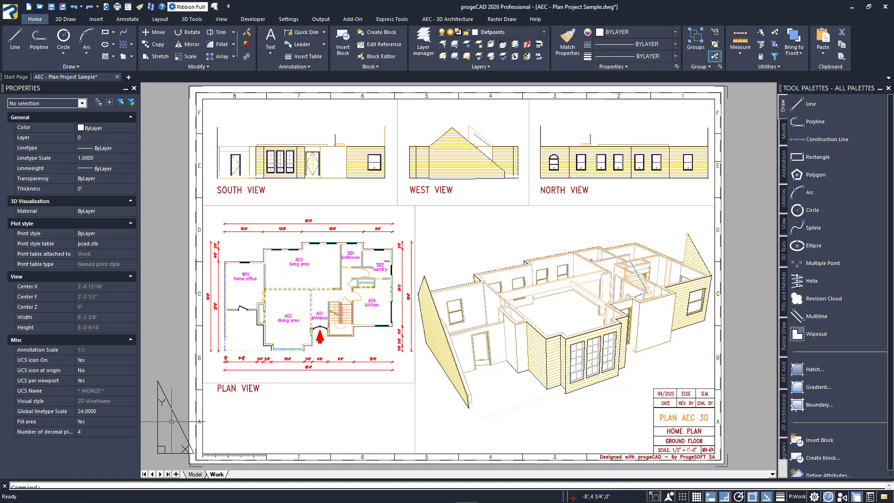
{"action": "mouse_move", "coordinate": [313, 410]}
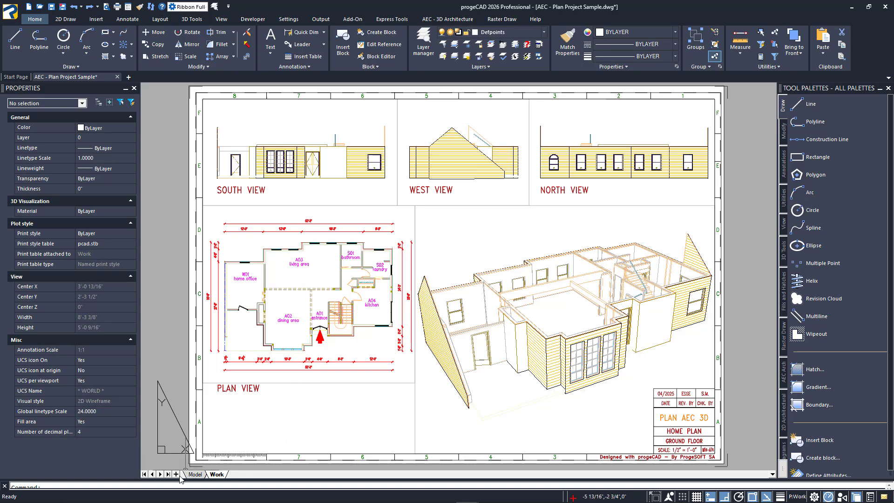
Add a new Layout1 sheet showing the floor plan and make it active.
{"action": "left_click", "coordinate": [176, 474]}
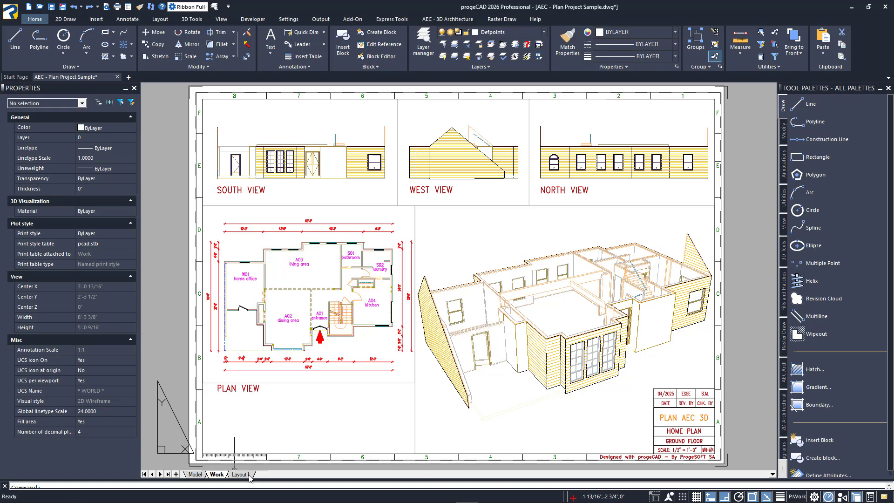
{"action": "left_click", "coordinate": [240, 474]}
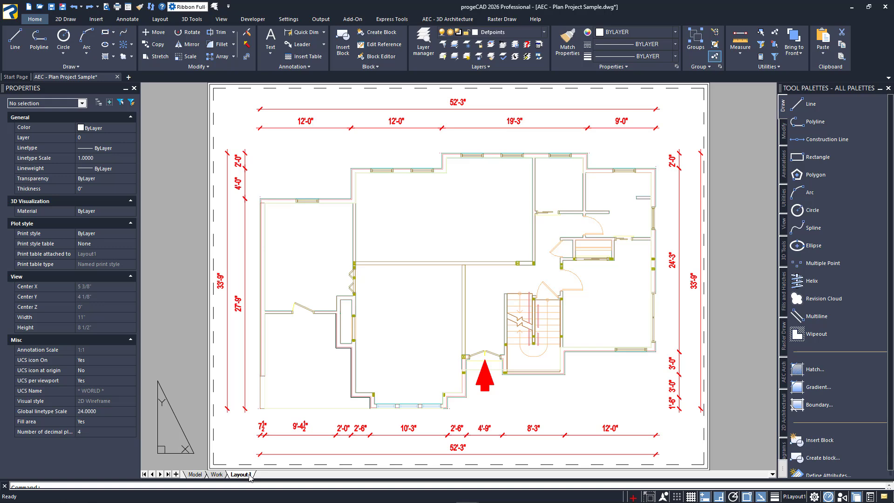
{"action": "mouse_move", "coordinate": [212, 432]}
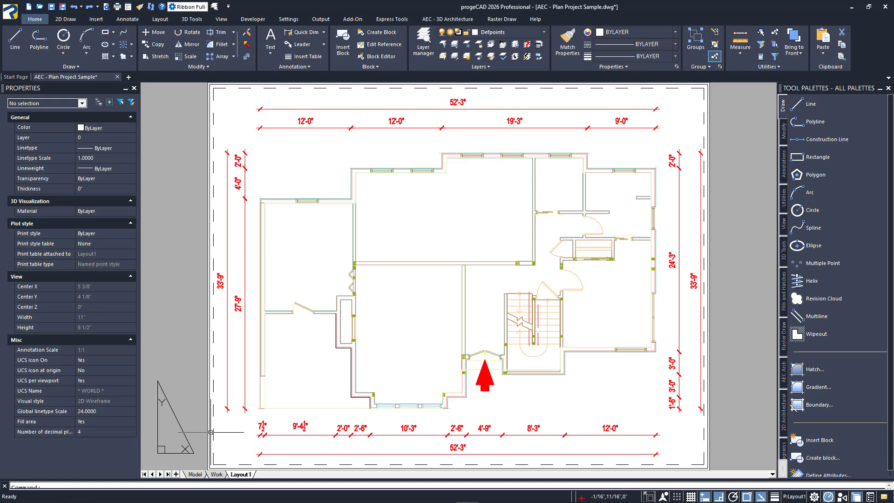
Delete the default floor-plan viewport so Layout1 becomes an empty sheet.
{"action": "left_click", "coordinate": [458, 277]}
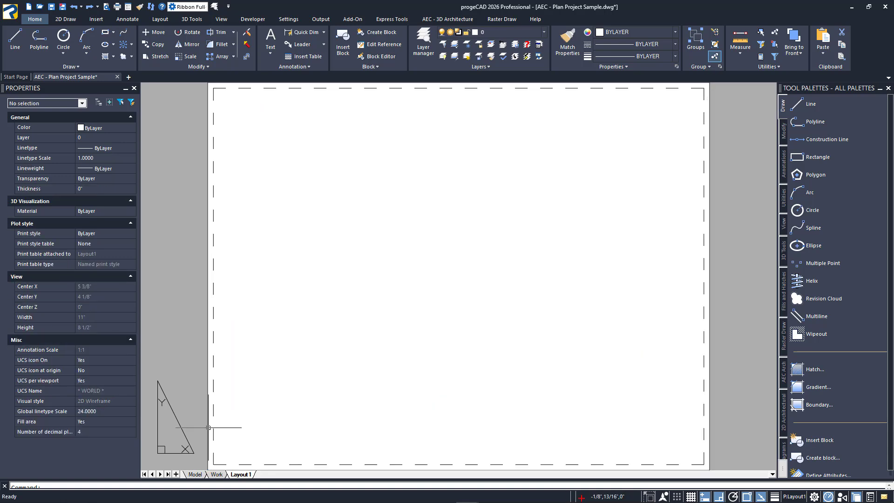
{"action": "mouse_move", "coordinate": [255, 422]}
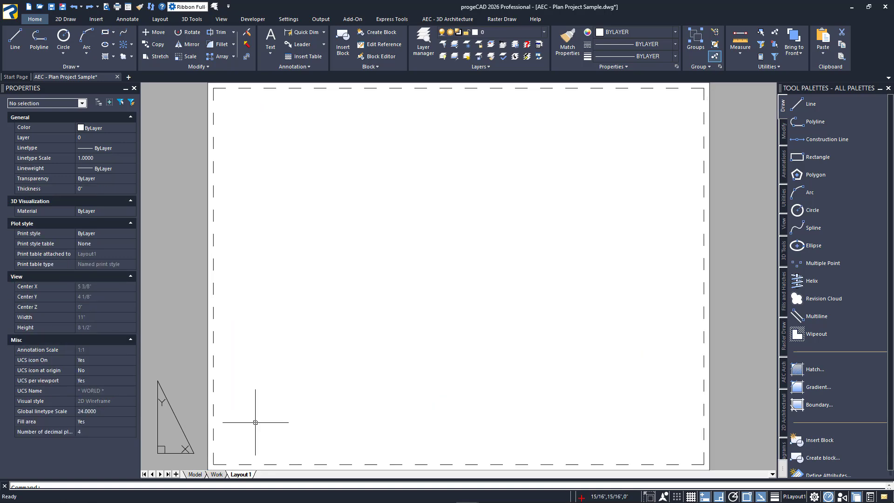
{"action": "mouse_move", "coordinate": [195, 218]}
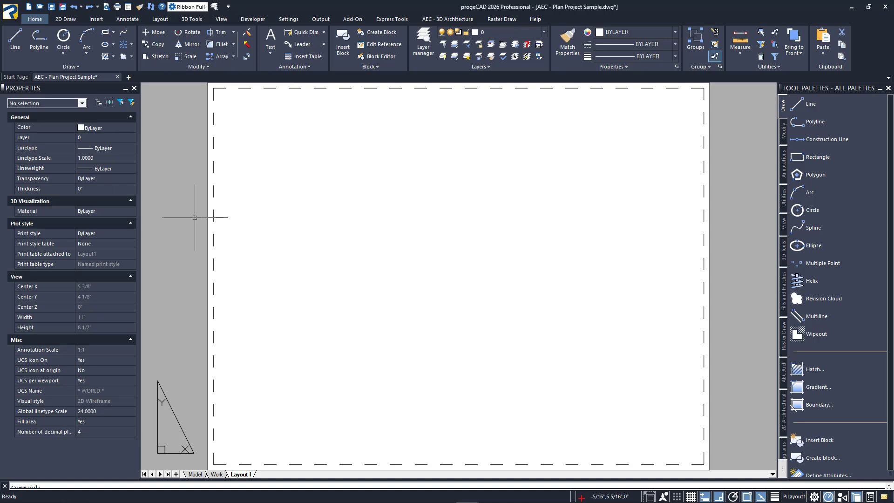
{"action": "left_click", "coordinate": [160, 19]}
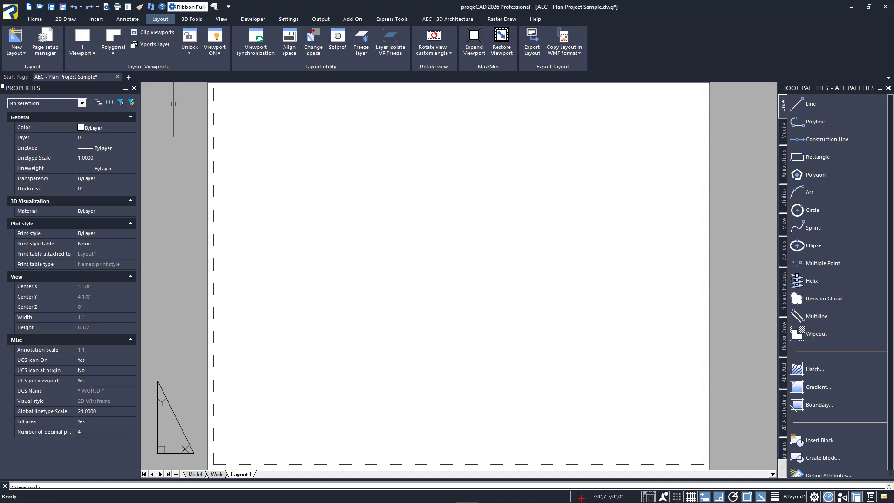
Set Defpoints as the current layer for the empty Layout1 sheet.
{"action": "left_click", "coordinate": [35, 19]}
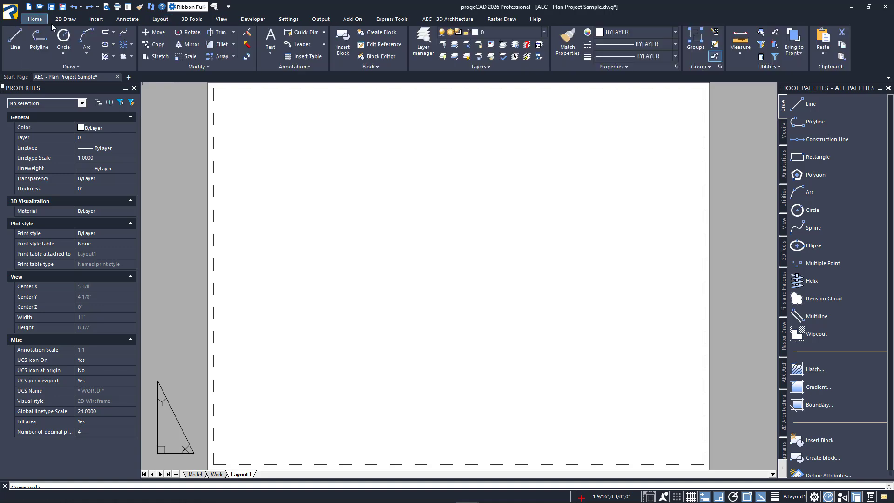
{"action": "mouse_move", "coordinate": [423, 41]}
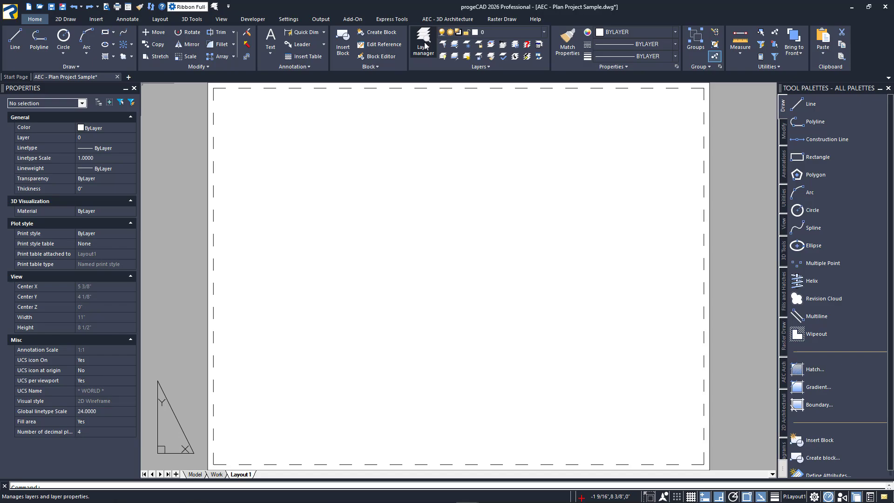
{"action": "left_click", "coordinate": [423, 41]}
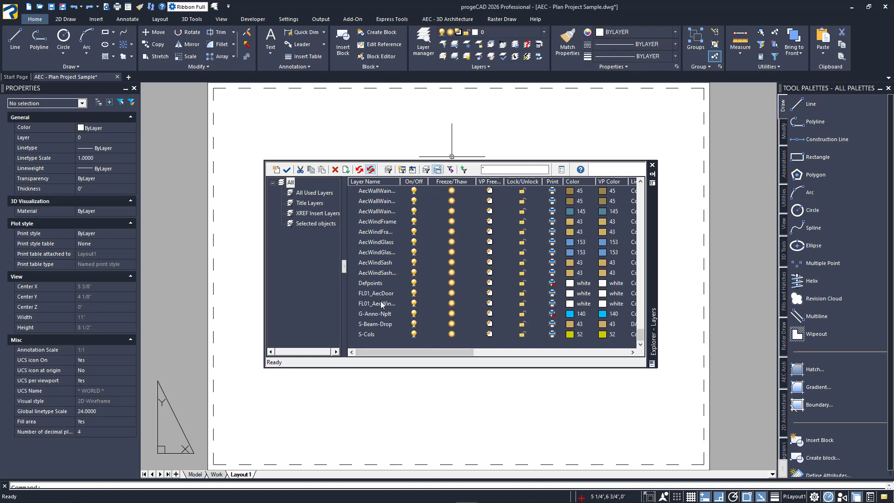
{"action": "left_click", "coordinate": [376, 284]}
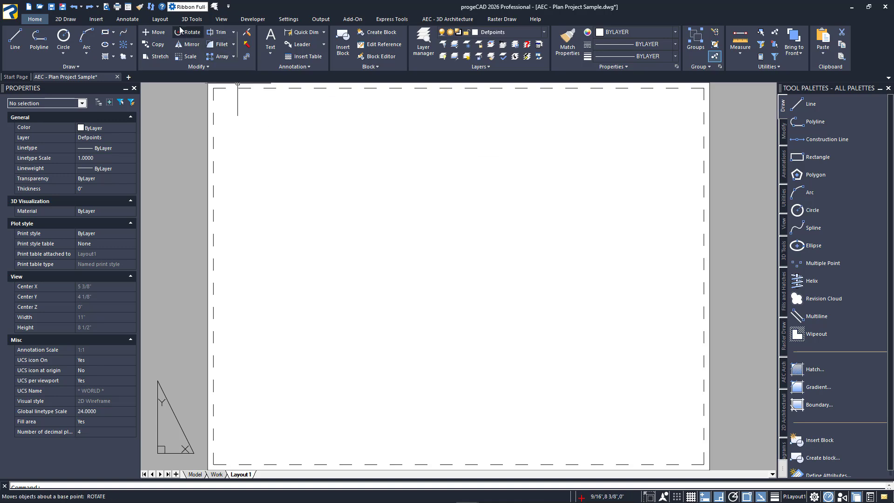
Create a single viewport on Layout1 showing the dimensioned floor plan on the Defpoints layer.
{"action": "left_click", "coordinate": [159, 18]}
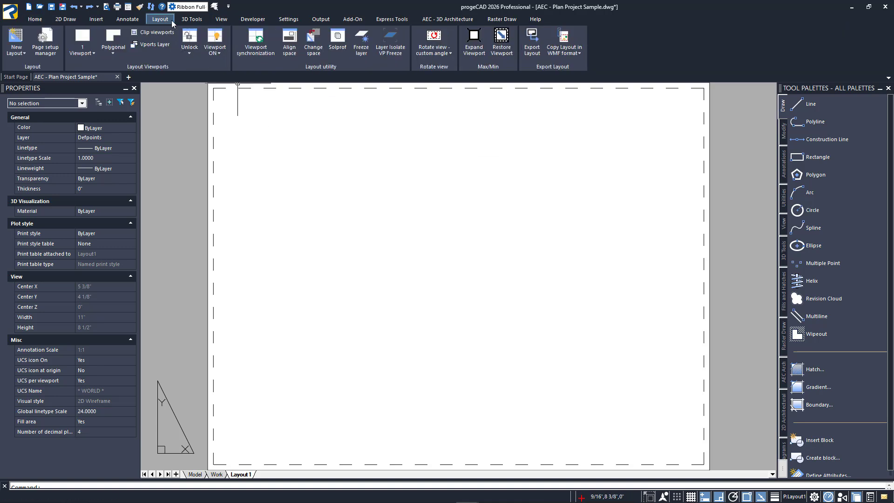
{"action": "left_click", "coordinate": [82, 40]}
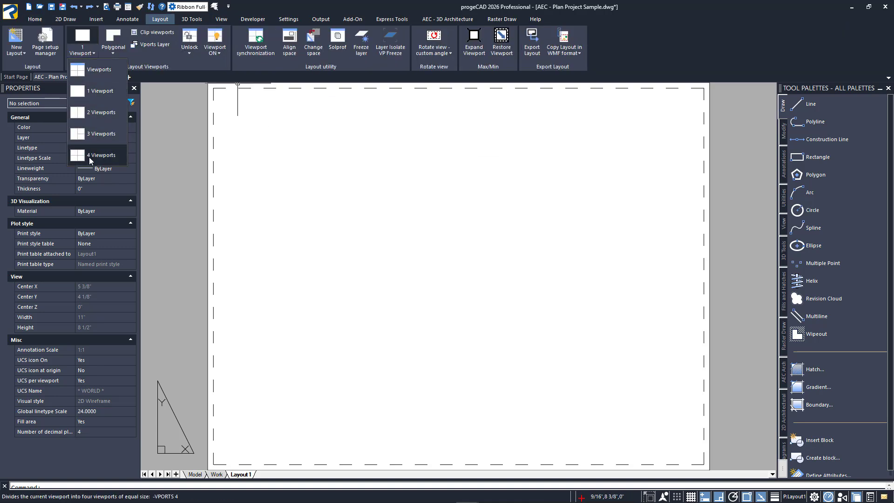
{"action": "mouse_move", "coordinate": [100, 113]}
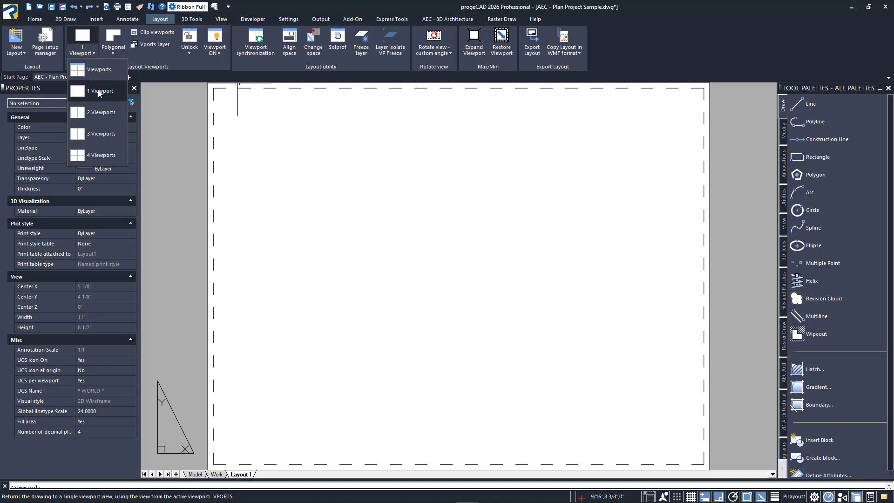
{"action": "left_click", "coordinate": [101, 90]}
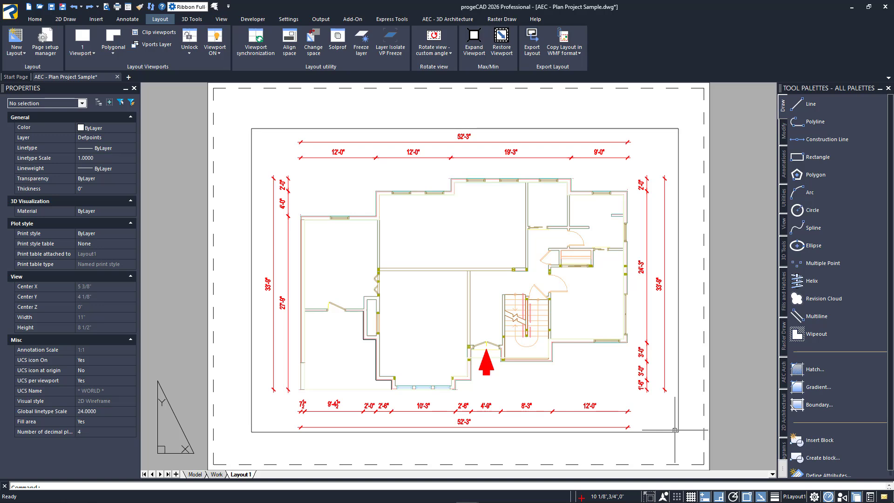
{"action": "mouse_move", "coordinate": [602, 372]}
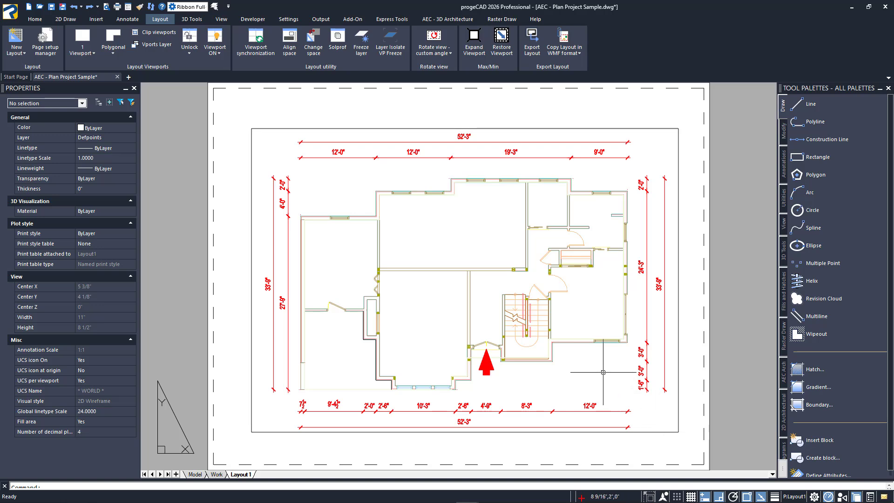
Activate the Layout1 viewport to adjust its view of the floor plan.
{"action": "double_click", "coordinate": [462, 280]}
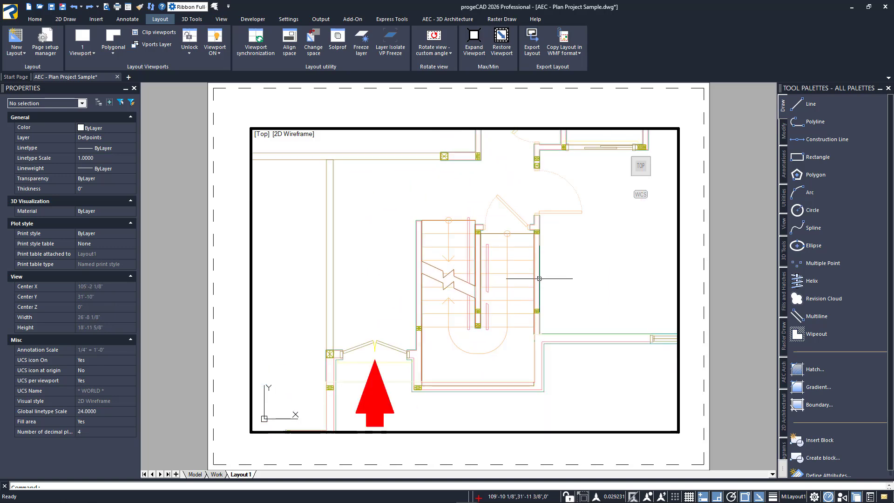
{"action": "mouse_move", "coordinate": [571, 286]}
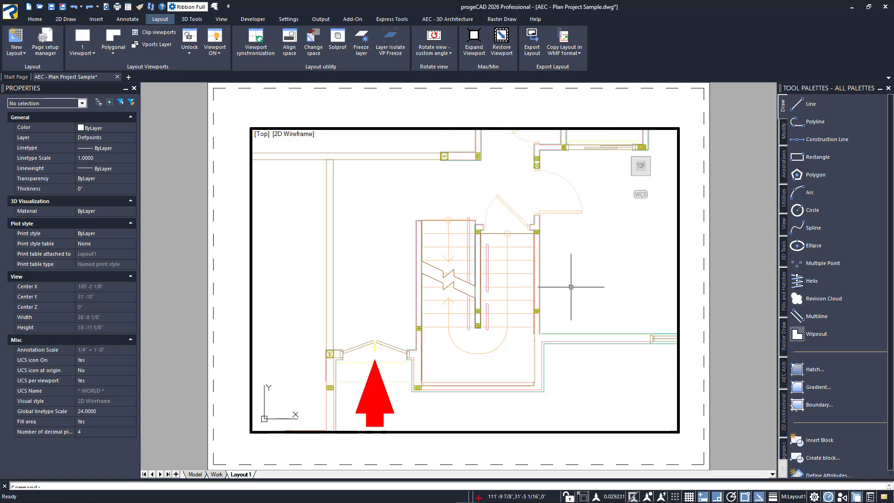
{"action": "mouse_move", "coordinate": [548, 290]}
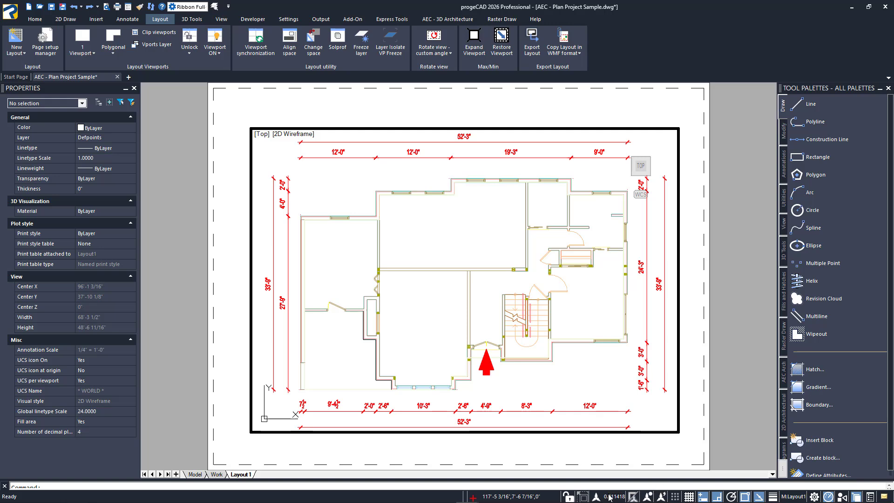
Set the viewport scale to 3/32" = 1'-0" so the whole floor plan shows.
{"action": "left_click", "coordinate": [615, 496]}
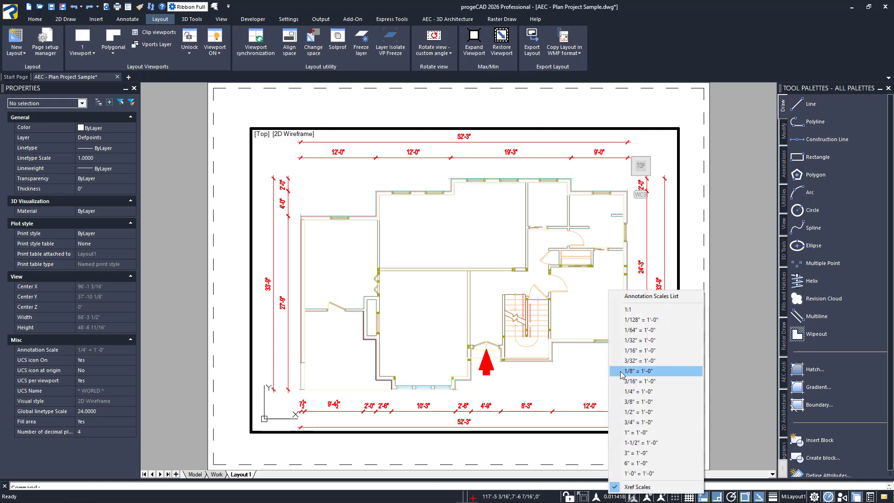
{"action": "mouse_move", "coordinate": [621, 360]}
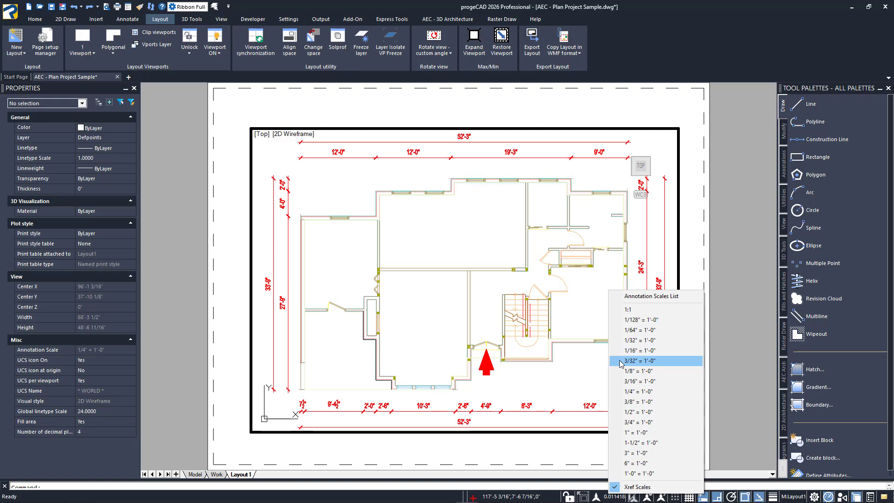
{"action": "left_click", "coordinate": [634, 361]}
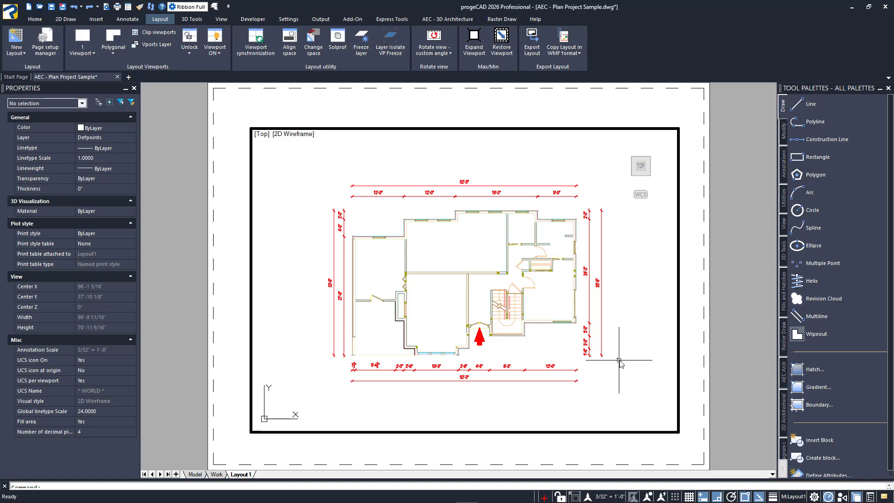
{"action": "mouse_move", "coordinate": [603, 459]}
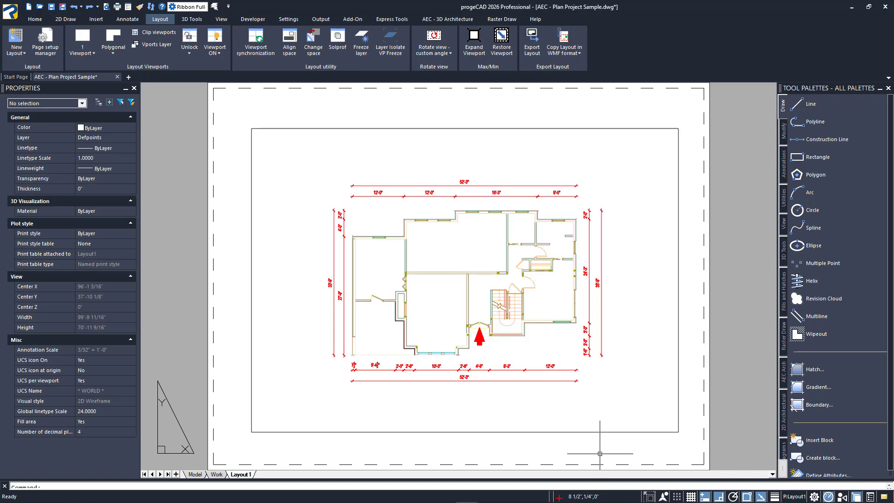
{"action": "mouse_move", "coordinate": [571, 408]}
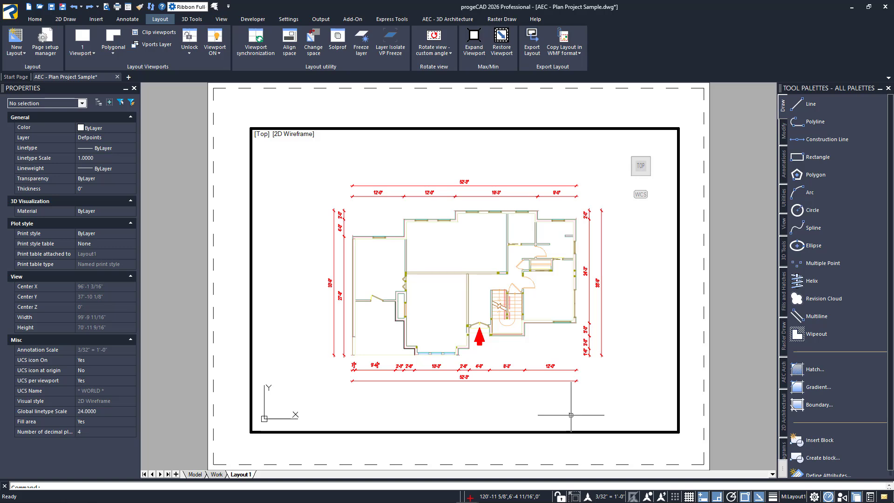
{"action": "mouse_move", "coordinate": [537, 451]}
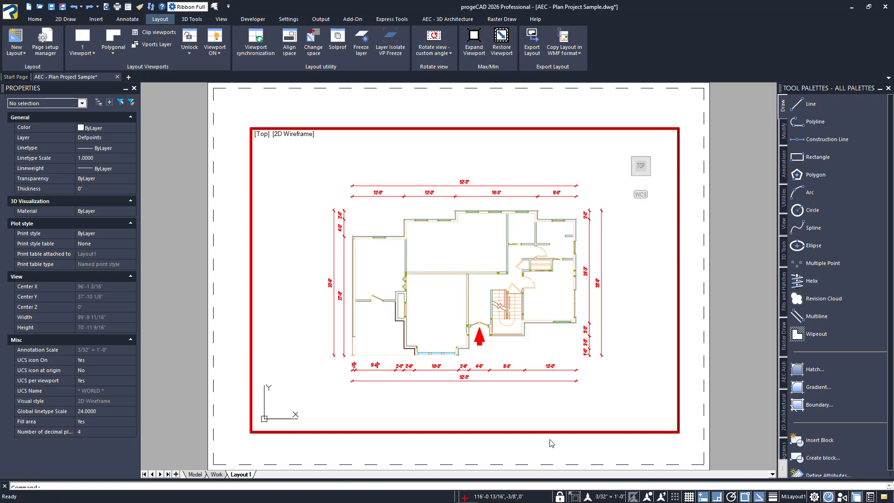
{"action": "mouse_move", "coordinate": [189, 46]}
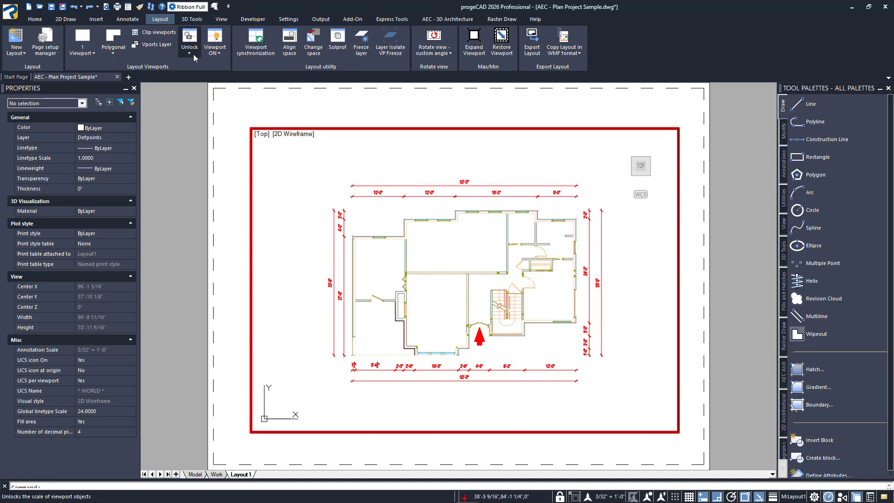
Set the viewport's Display Locked to Yes so its 3/32" = 1'-0" view stays fixed.
{"action": "left_click", "coordinate": [189, 45]}
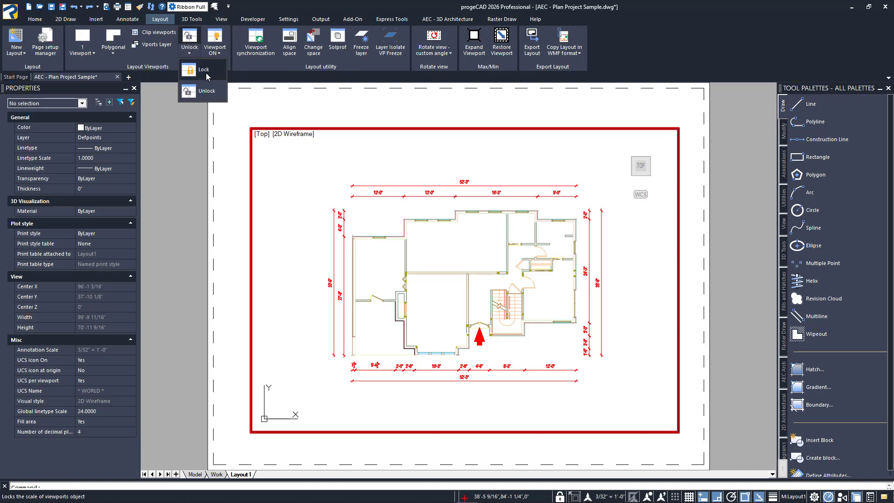
{"action": "left_click", "coordinate": [204, 69]}
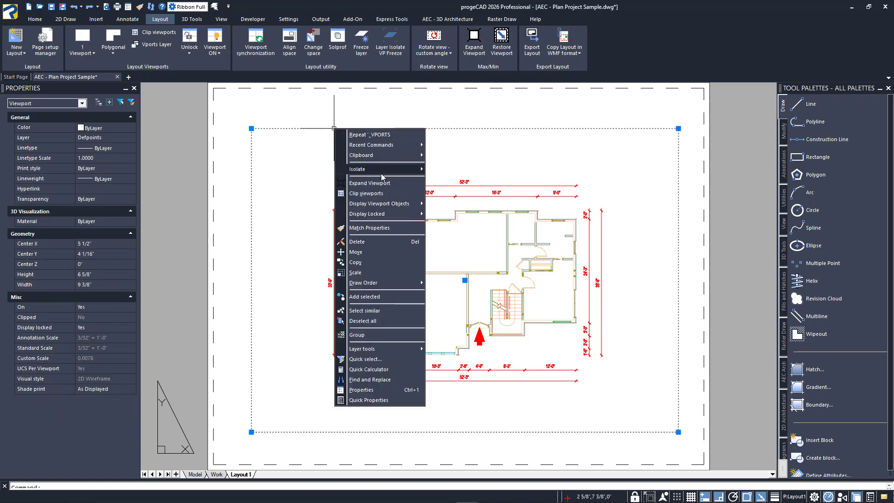
{"action": "mouse_move", "coordinate": [370, 213]}
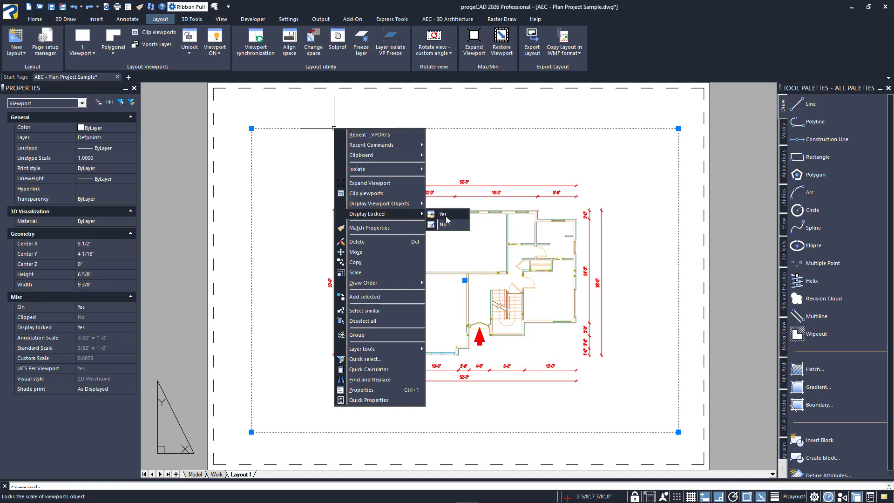
{"action": "left_click", "coordinate": [444, 214]}
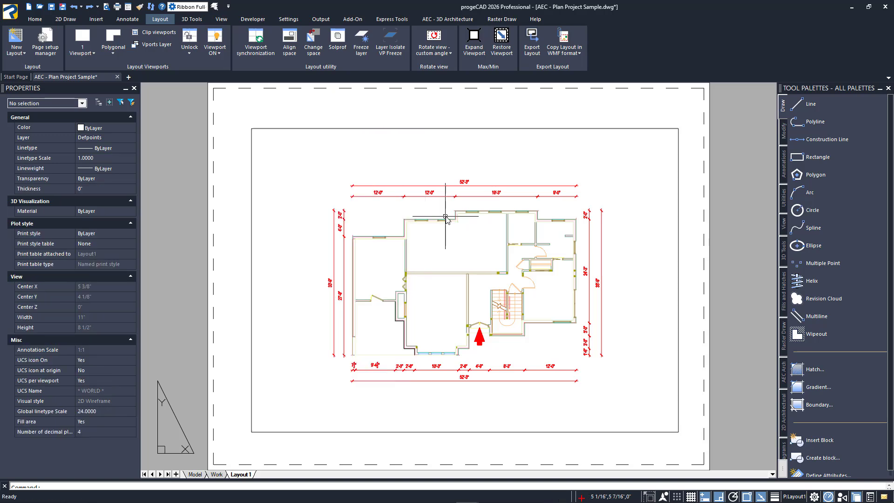